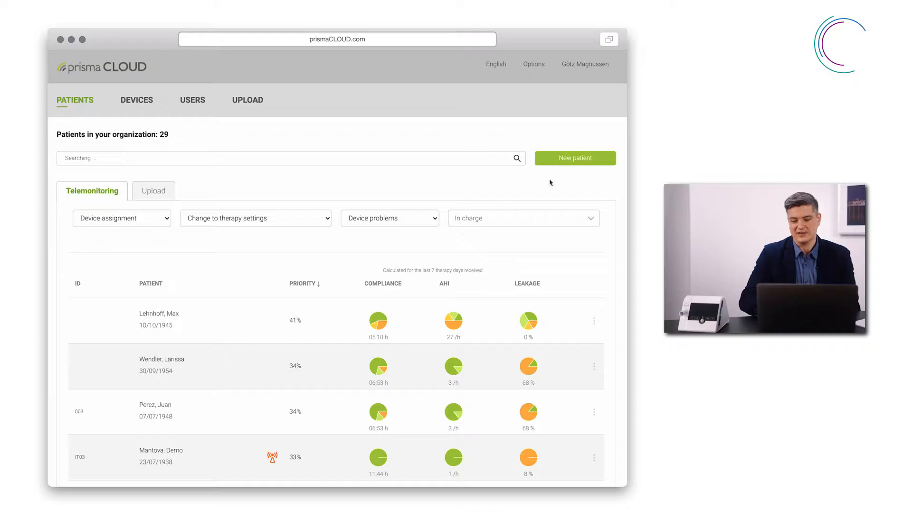
mouse_move(570, 185)
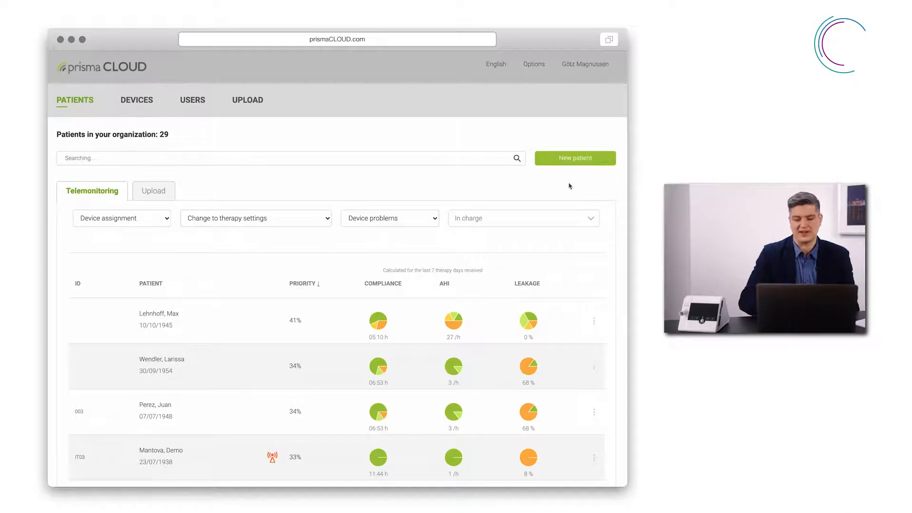
Step: Start registering a new patient via the green New patient button
left_click(574, 158)
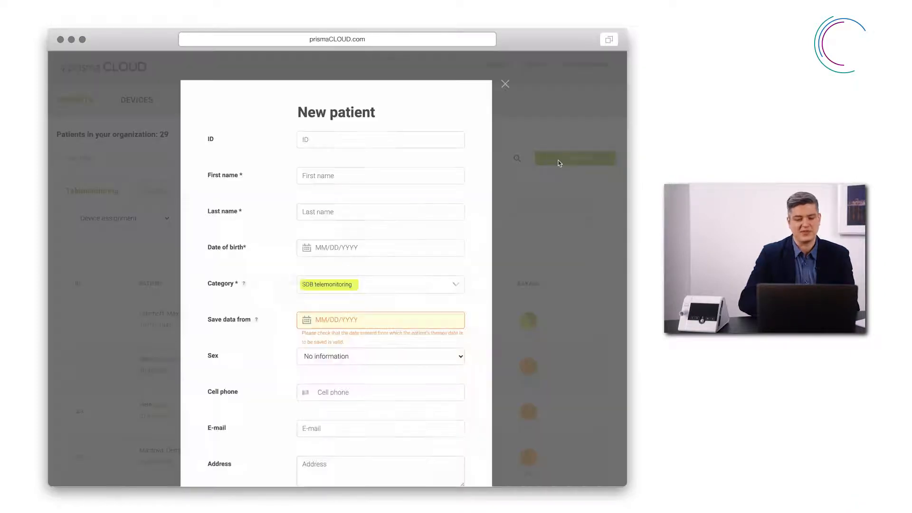
mouse_move(281, 152)
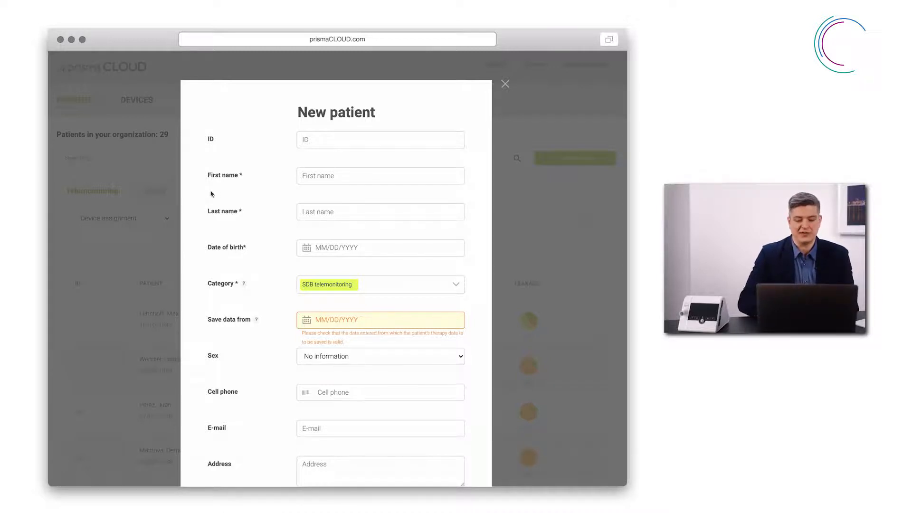
mouse_move(260, 180)
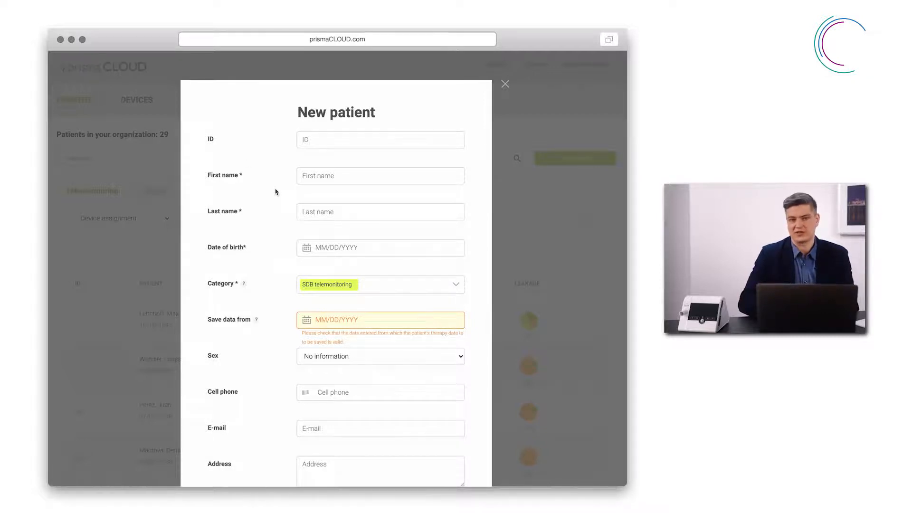
mouse_move(189, 146)
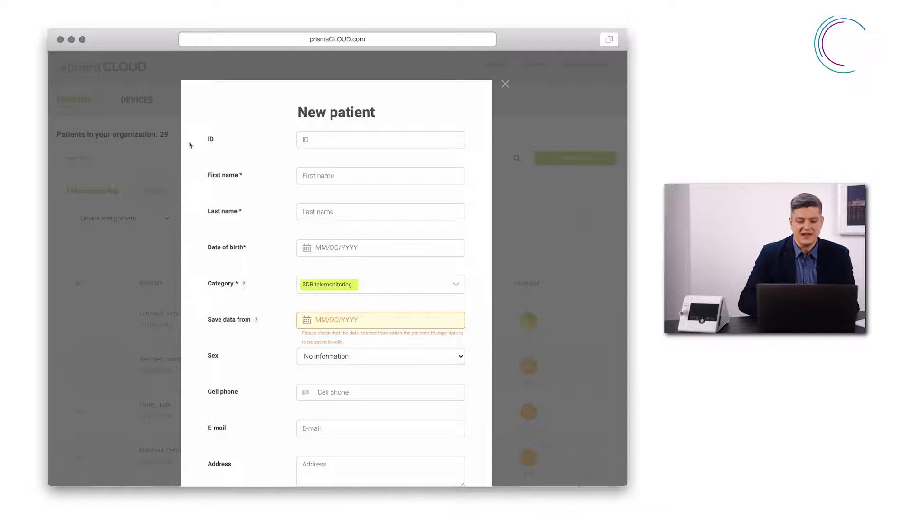
mouse_move(234, 137)
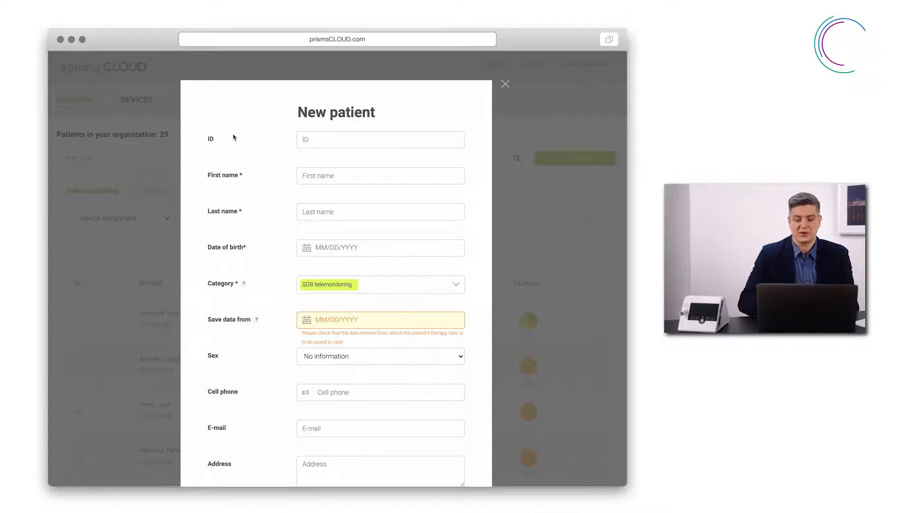
mouse_move(262, 155)
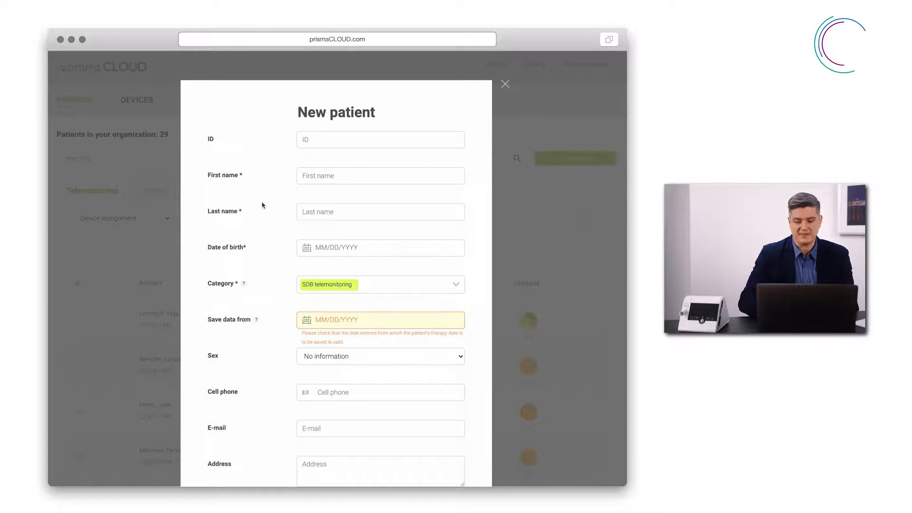
mouse_move(271, 256)
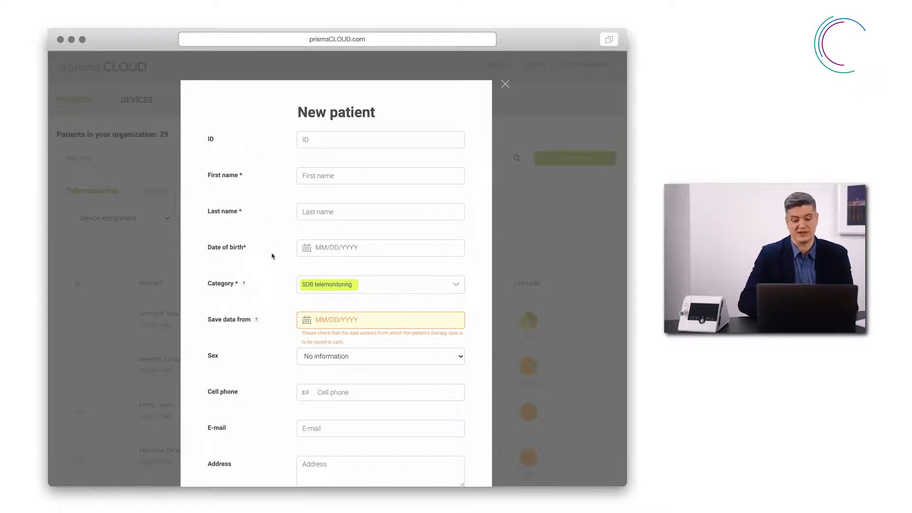
Step: Add NIV telemonitoring and Data upload as categories alongside SDB telemonitoring
scroll("down", 3)
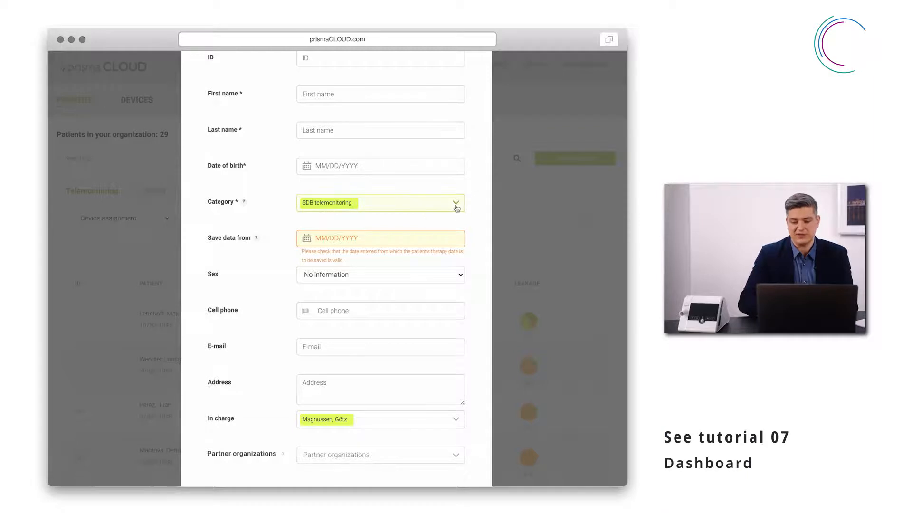
left_click(457, 203)
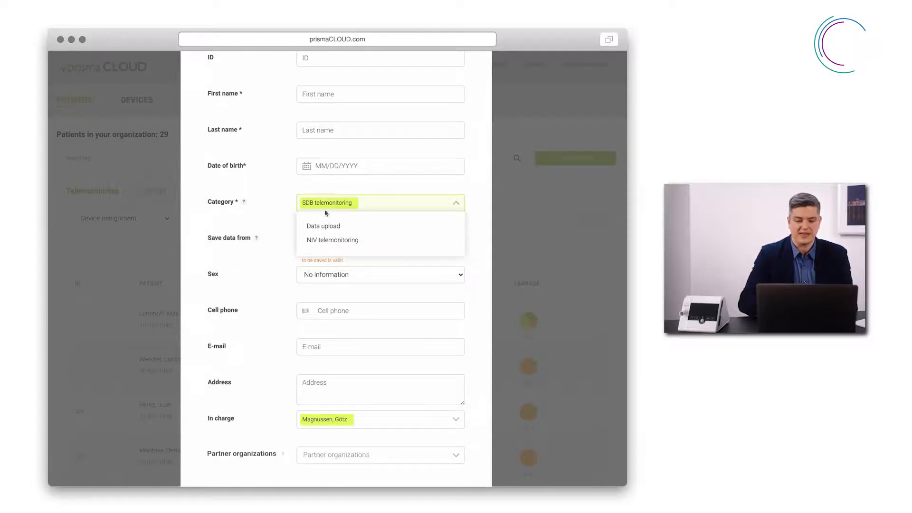
mouse_move(343, 243)
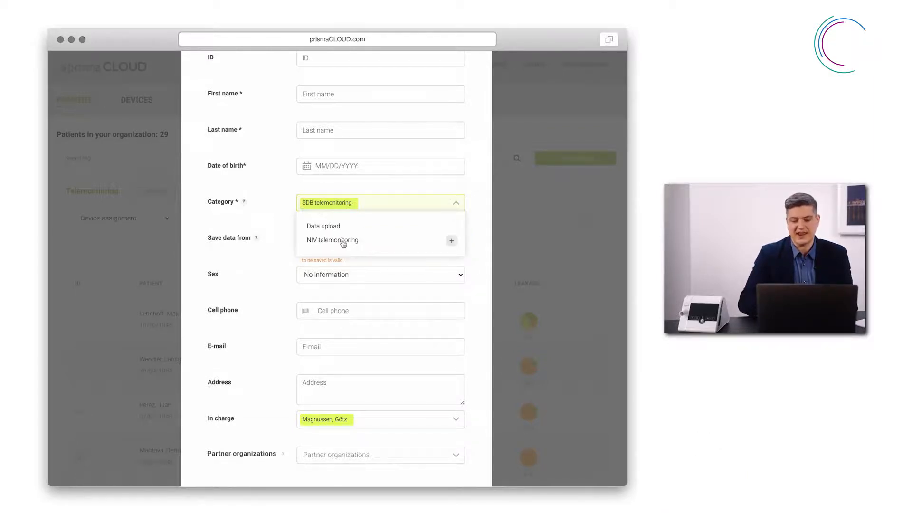
left_click(332, 239)
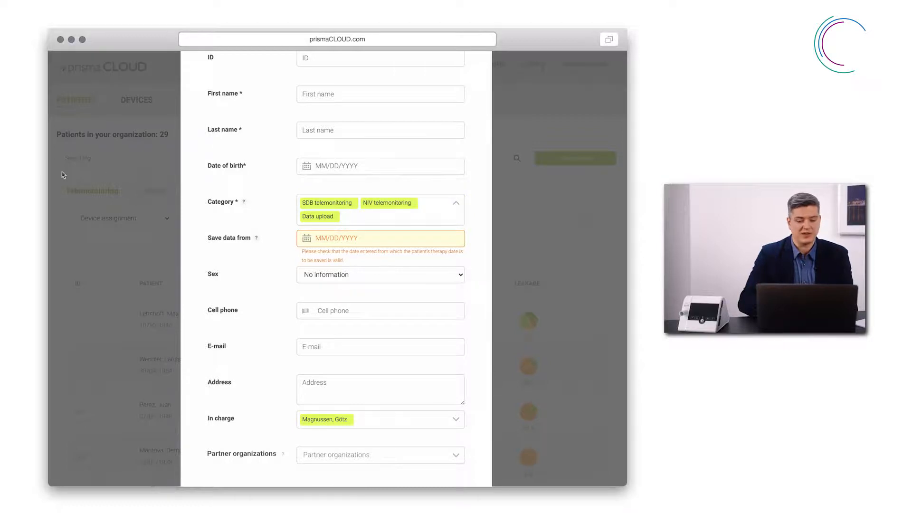
mouse_move(172, 213)
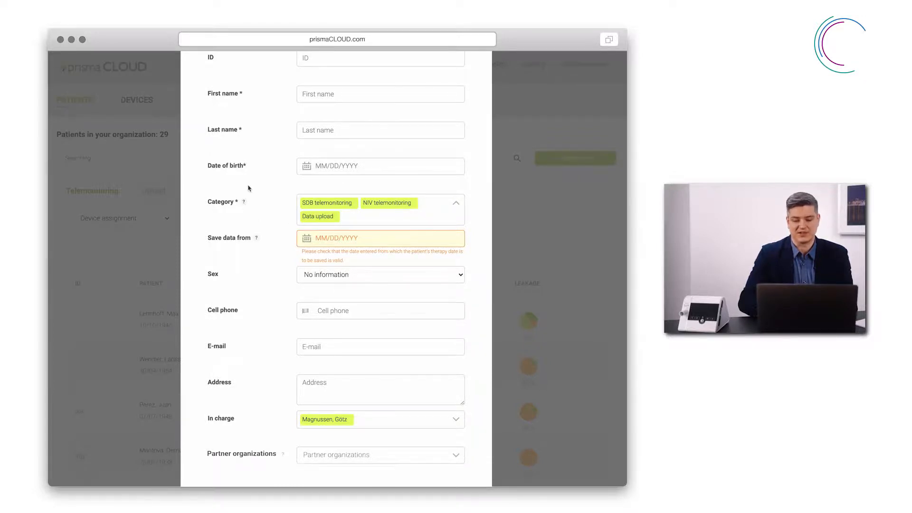
mouse_move(285, 234)
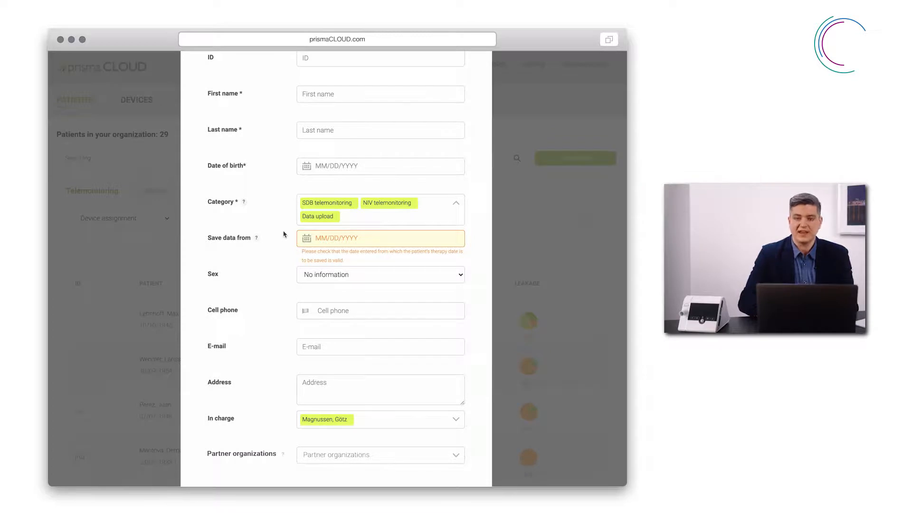
Step: Set Save data from to March 2, 2021 using the calendar picker
scroll("down", 3)
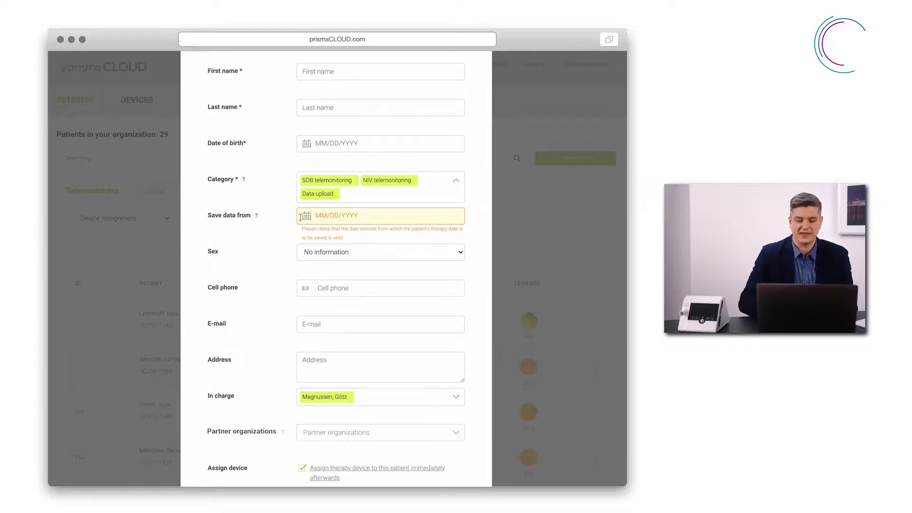
left_click(380, 215)
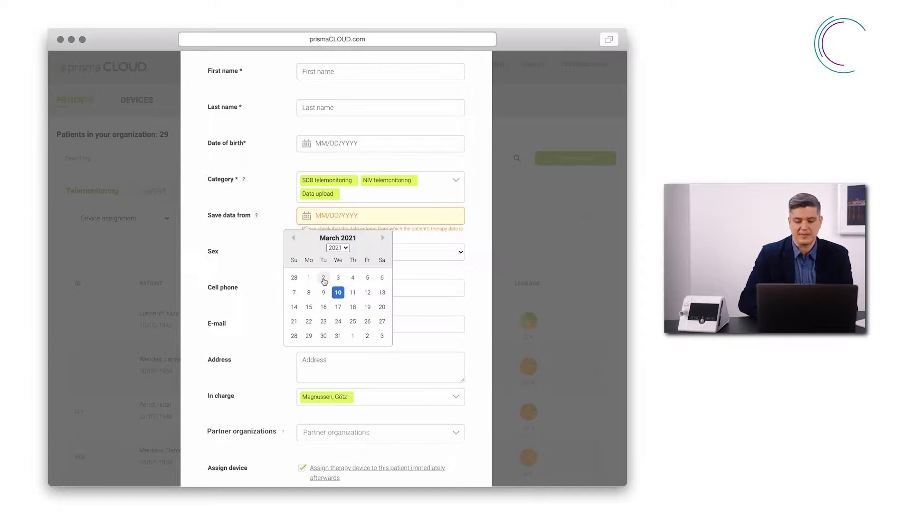
left_click(323, 277)
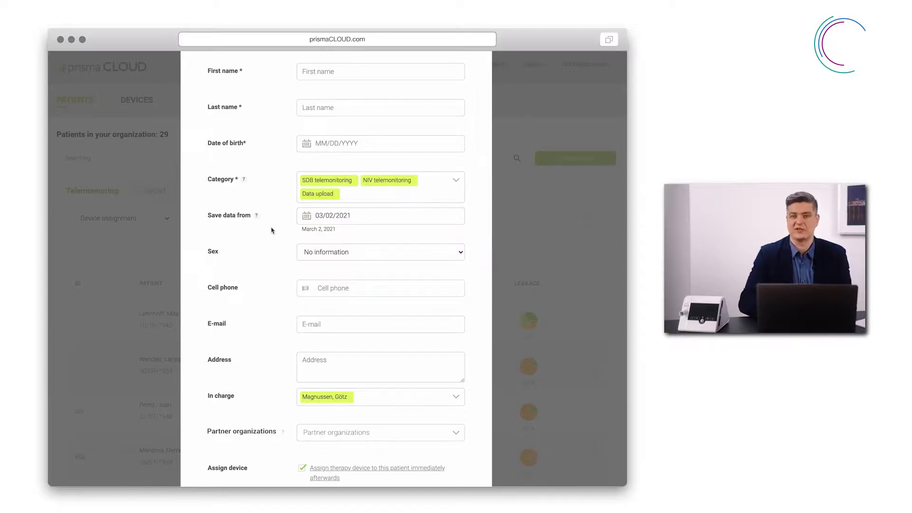
Step: Scroll down to reveal the In charge and Assign device section of the form
scroll("down", 3)
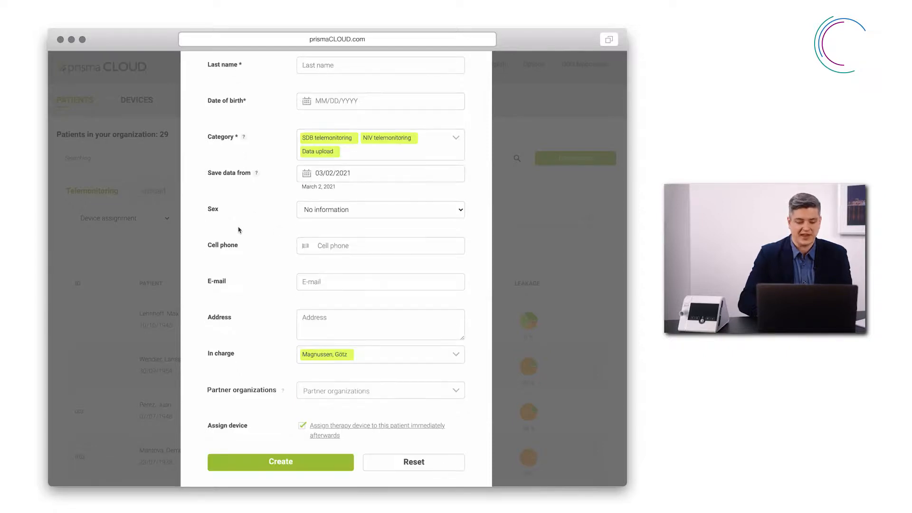
mouse_move(279, 295)
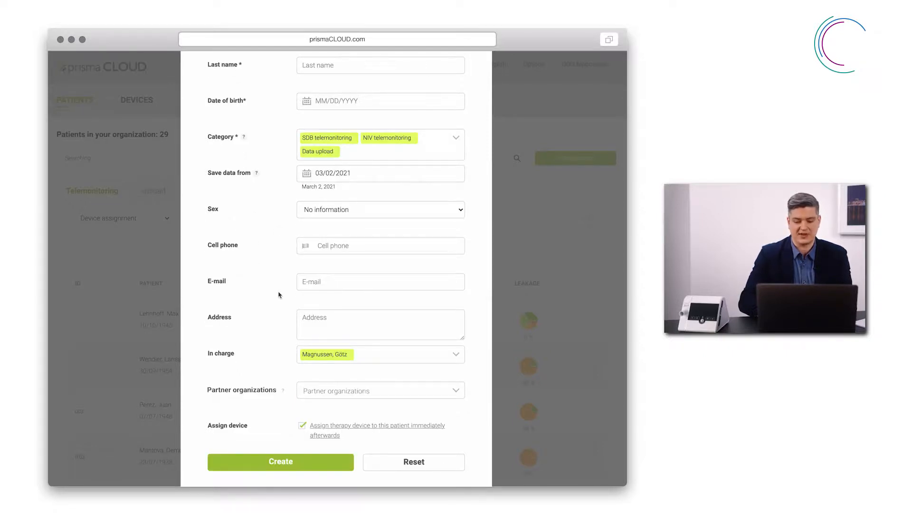
scroll("down", 3)
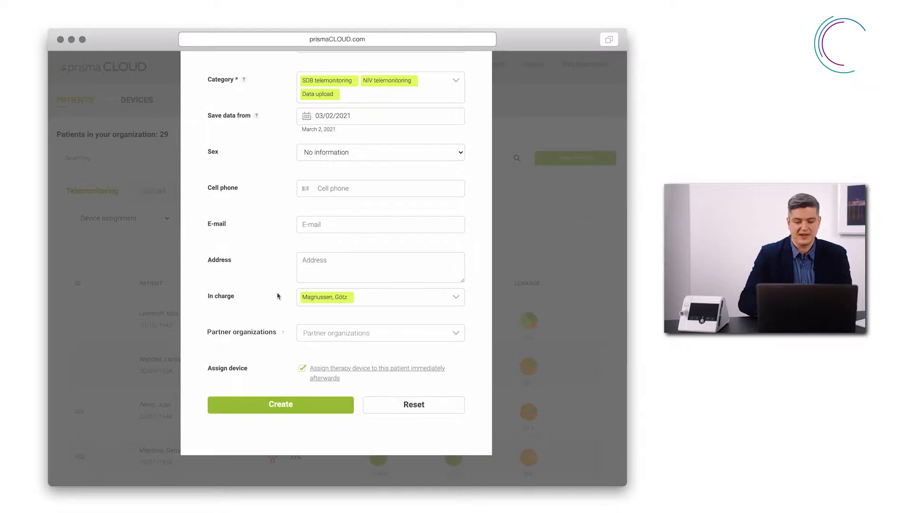
mouse_move(255, 294)
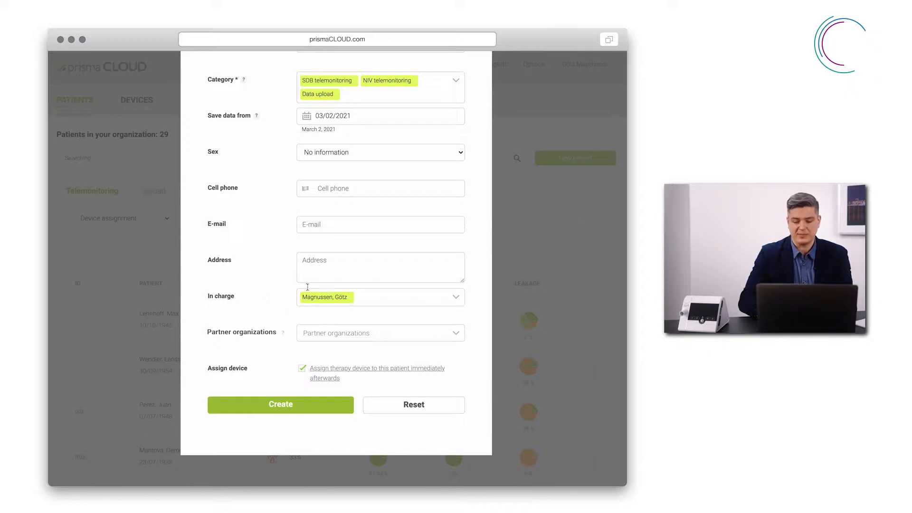
mouse_move(274, 304)
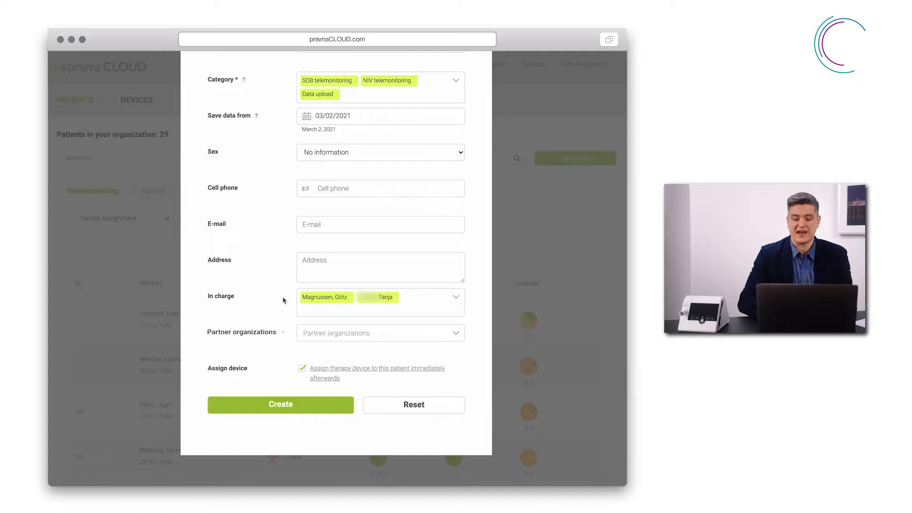
Step: Select another user from the In charge list so three people are in charge
left_click(457, 297)
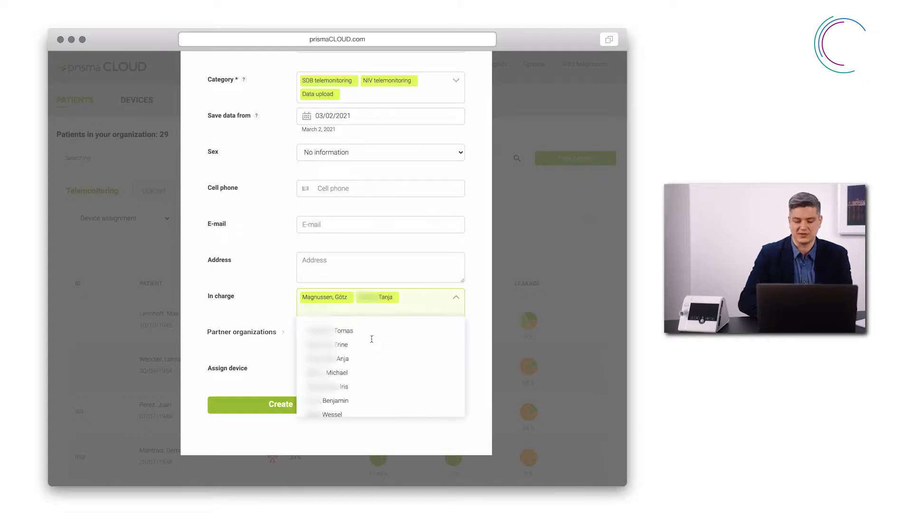
left_click(341, 344)
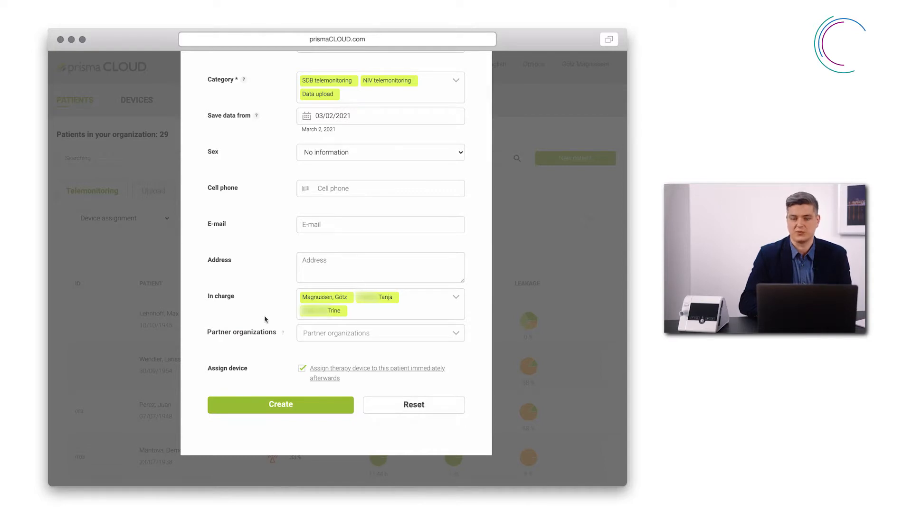
mouse_move(277, 359)
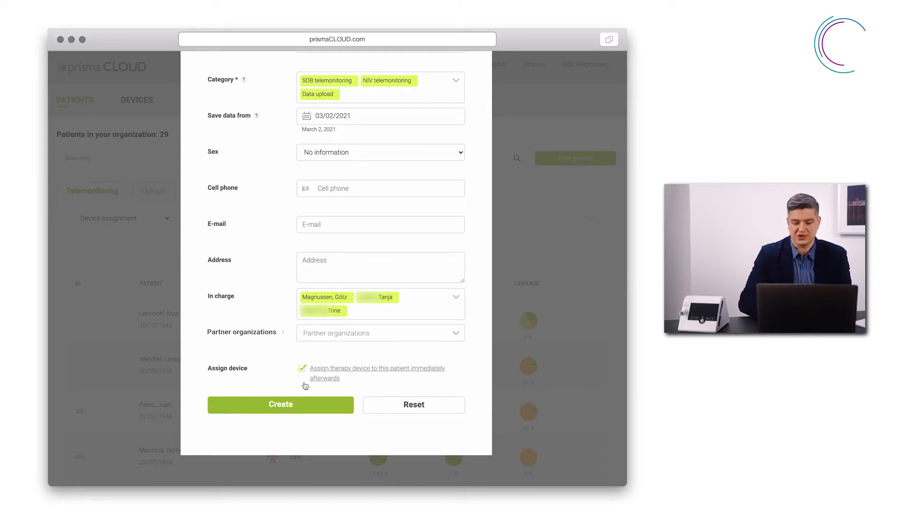
mouse_move(278, 367)
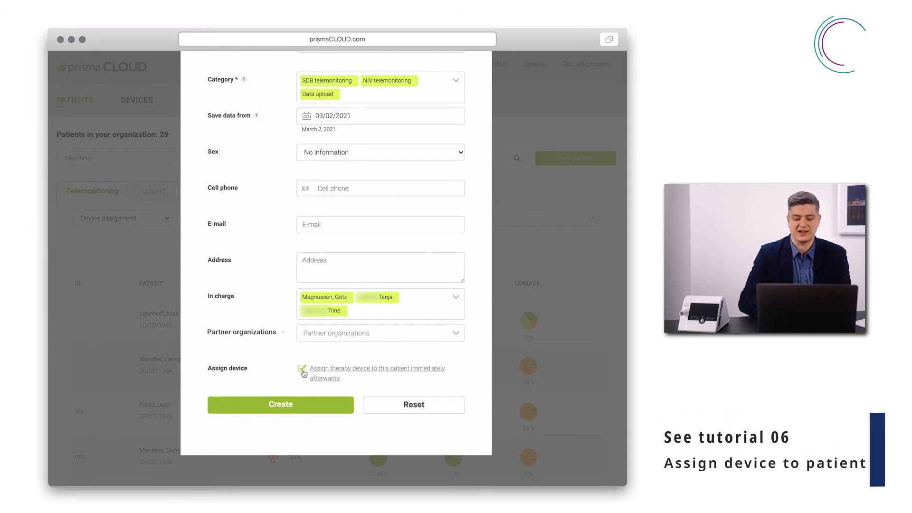
Step: Uncheck Assign device so no therapy device is assigned after creation
left_click(302, 369)
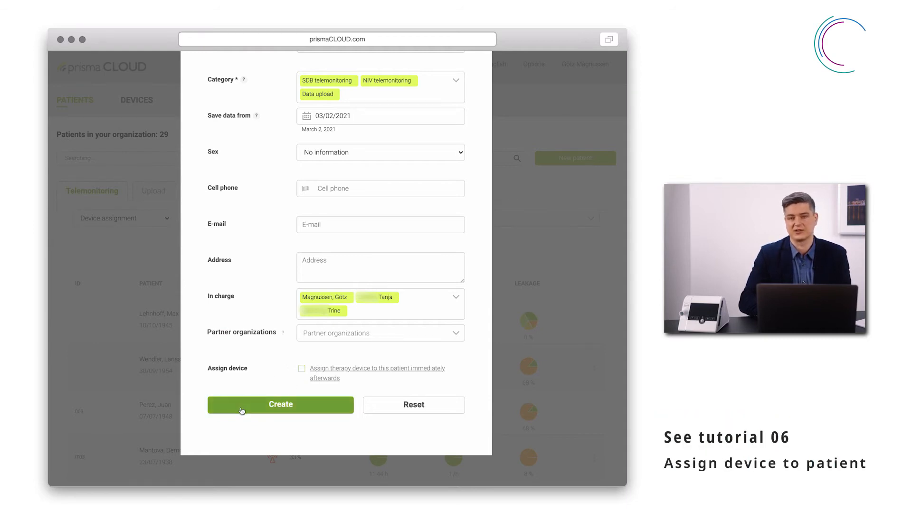